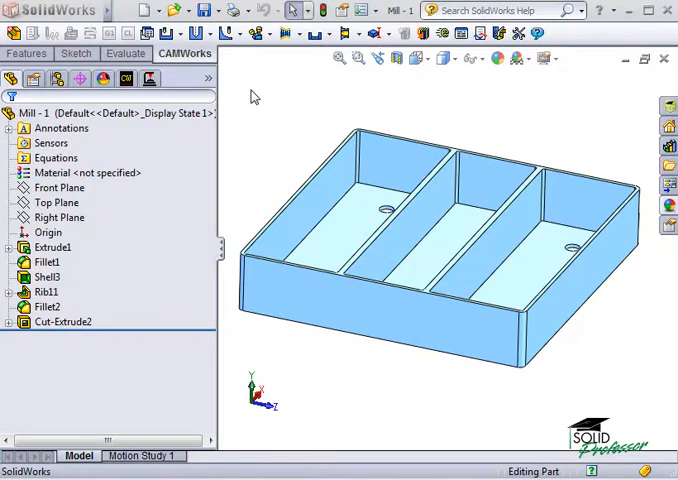
mouse_move(242, 96)
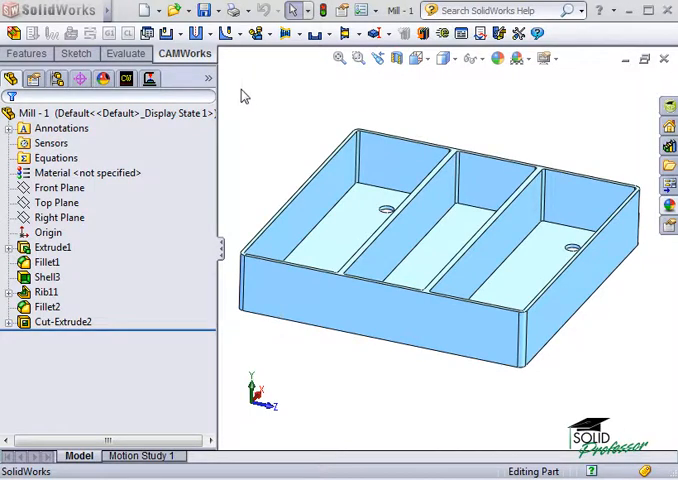
- Show the CAMWorks NC Manager tree for the tray part
click(126, 78)
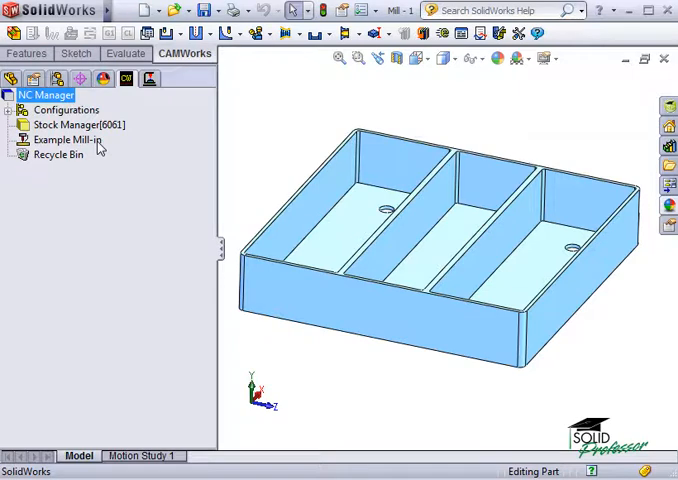
- Bring up the Example Mill-in machine's options to edit its definition
right_click(64, 140)
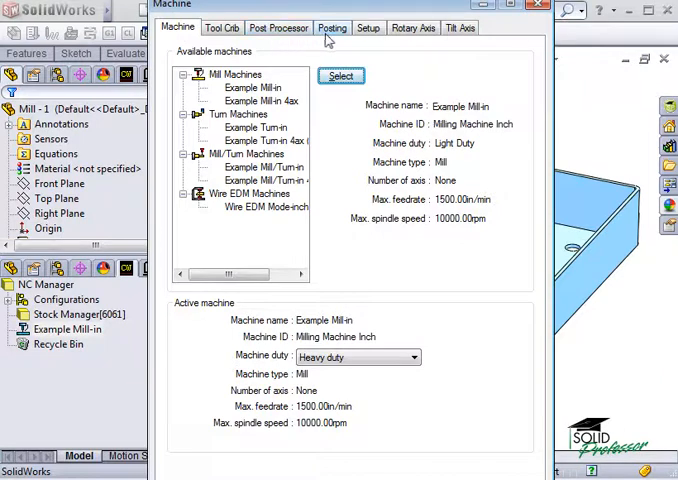
mouse_move(460, 32)
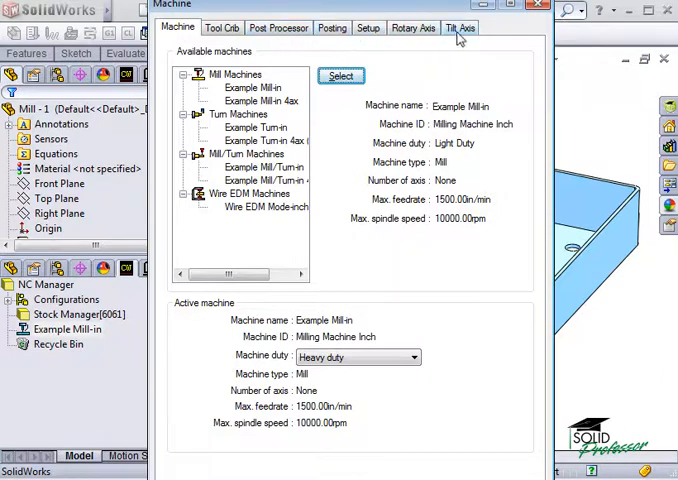
mouse_move(256, 88)
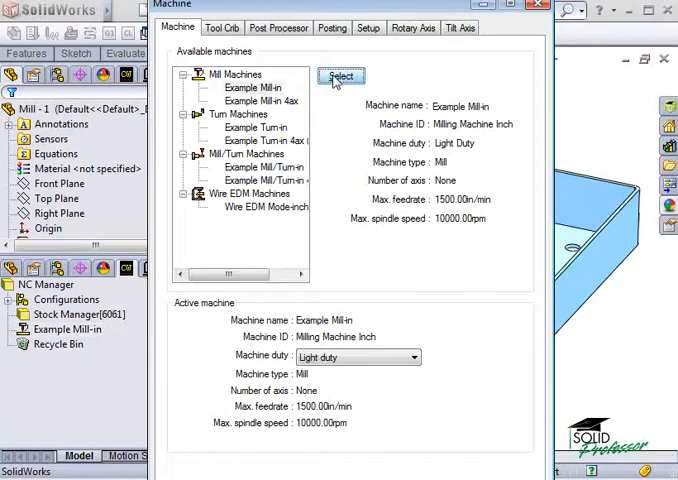
- Make Crib 2 (Fadal 4020) the active tool crib on the Tool Crib tab
click(224, 28)
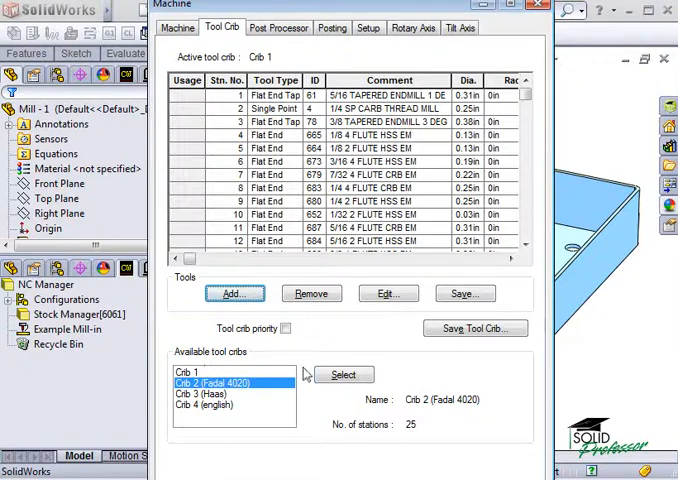
click(344, 374)
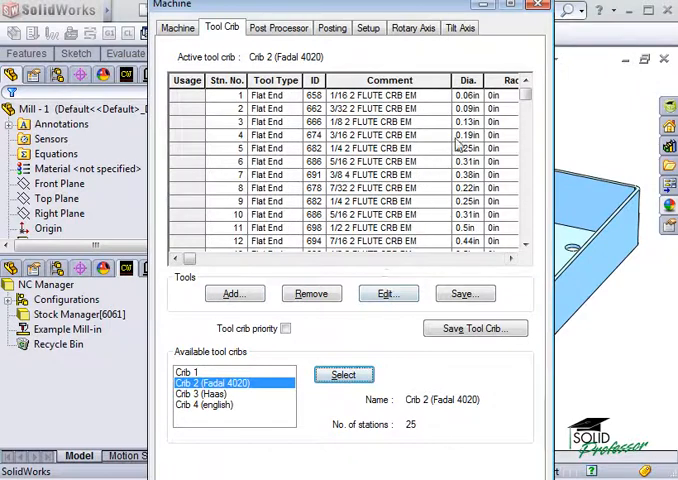
click(524, 108)
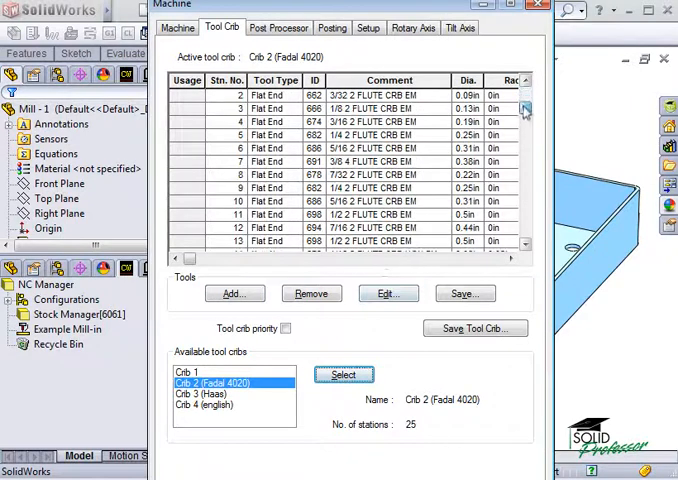
scroll(down, 3)
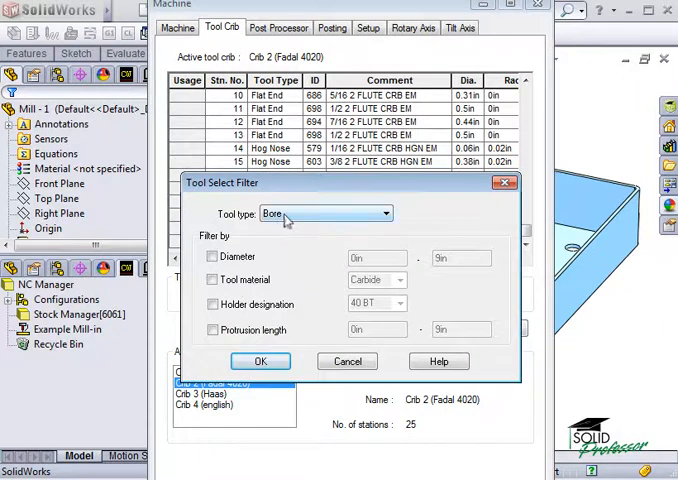
- Filter for Drill tools of diameter .5 and pick a drill from the database for Crib 2
click(384, 212)
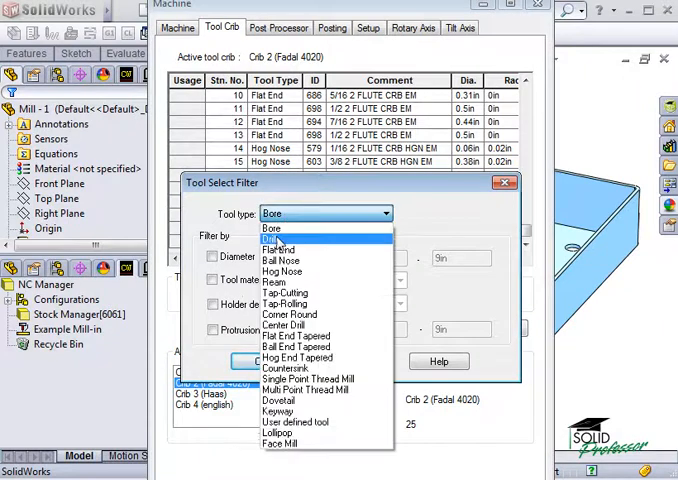
click(276, 236)
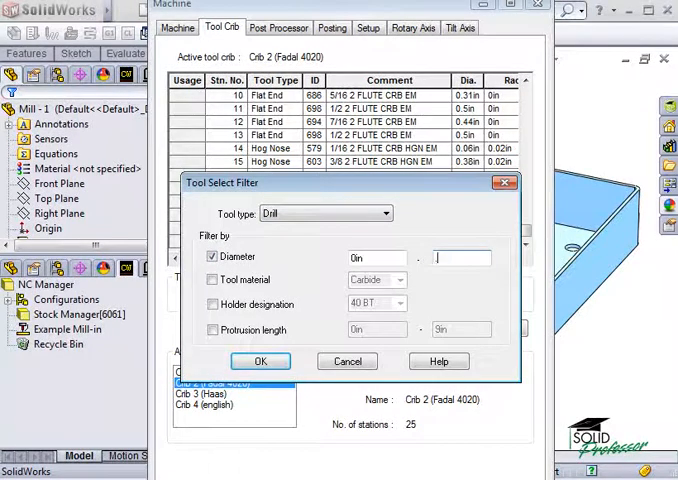
text(.5)
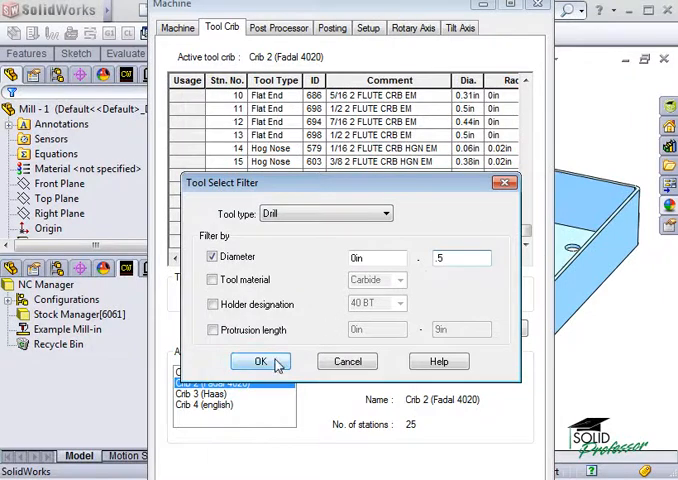
click(258, 360)
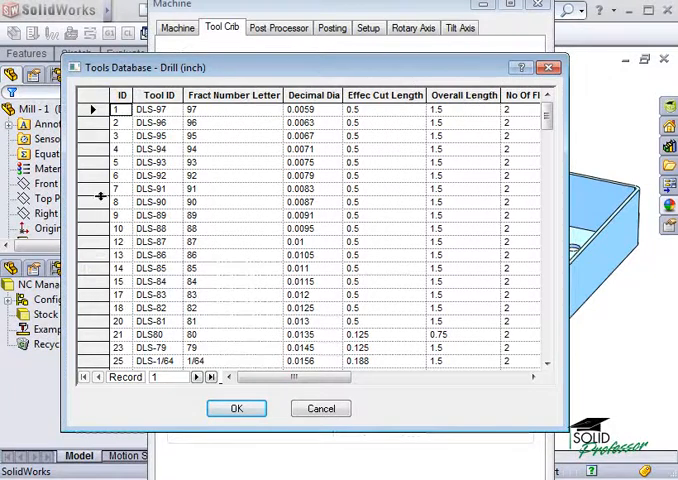
click(160, 188)
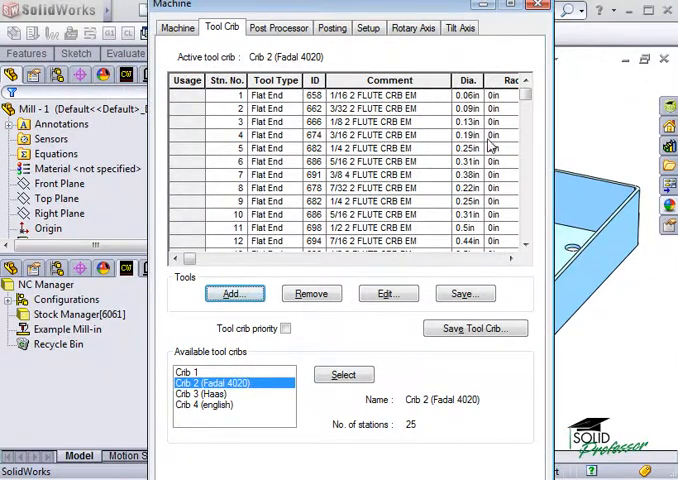
click(524, 120)
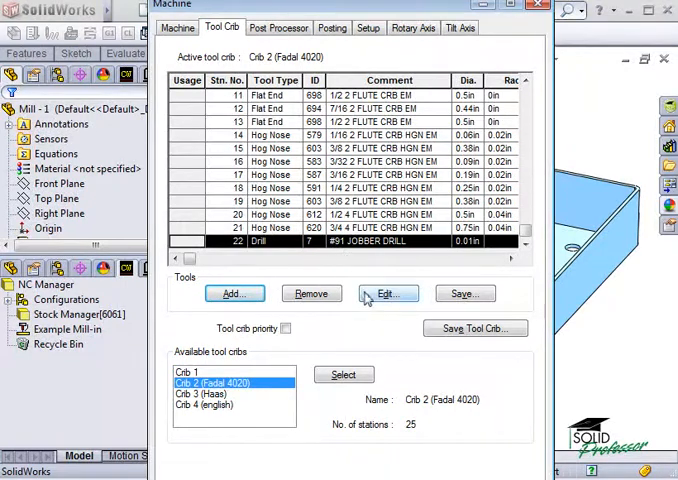
click(386, 292)
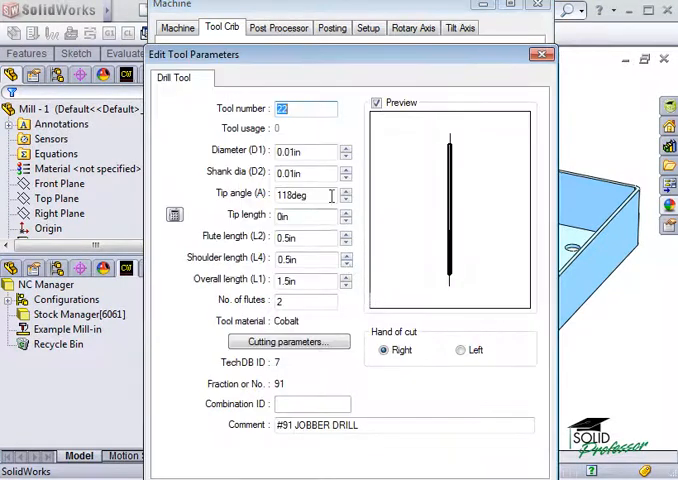
mouse_move(240, 238)
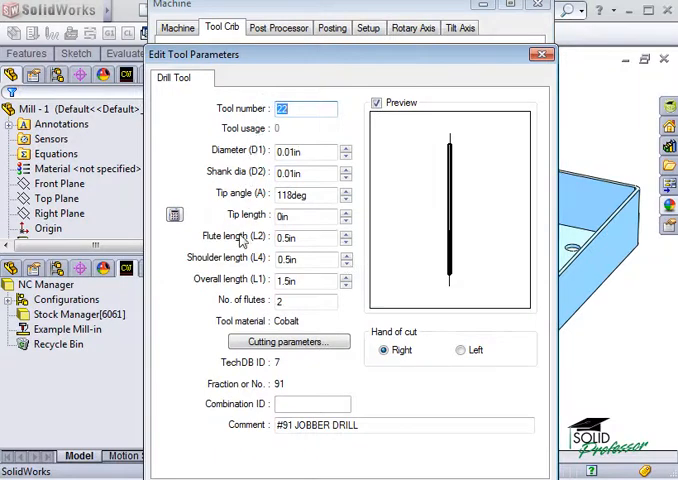
mouse_move(276, 456)
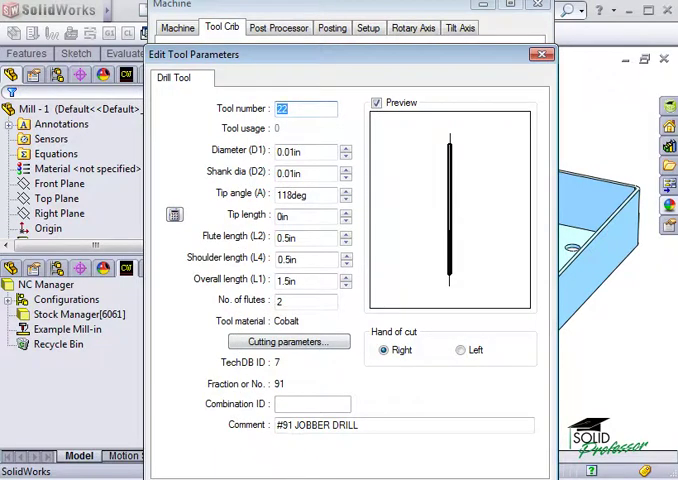
click(536, 56)
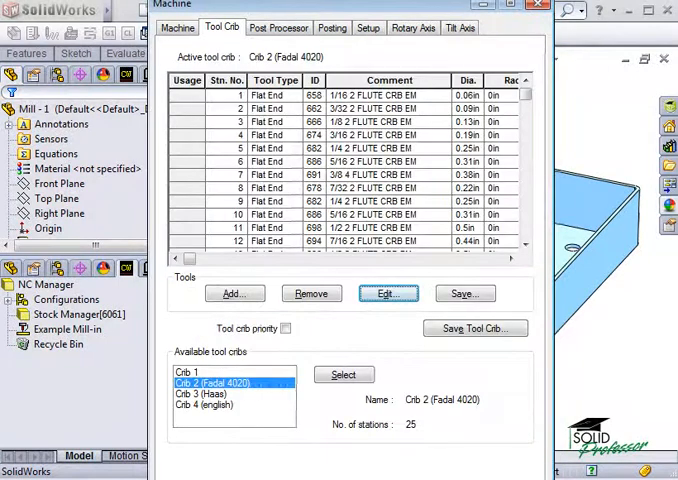
mouse_move(300, 340)
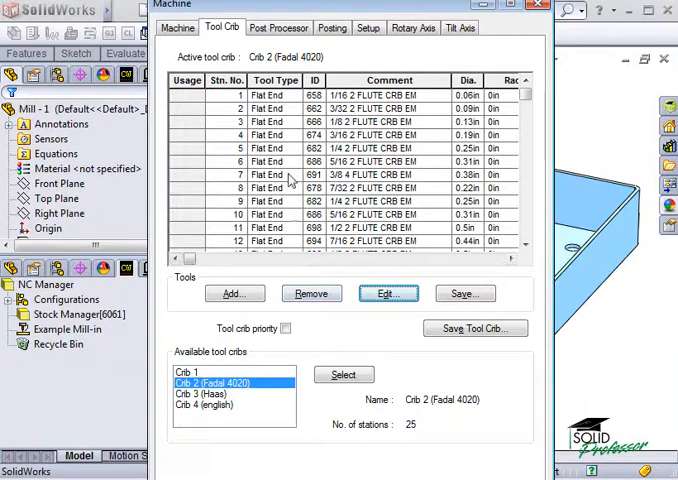
- Select M3AXIS-TUTORIAL.ctl as the machine's active post processor
click(280, 28)
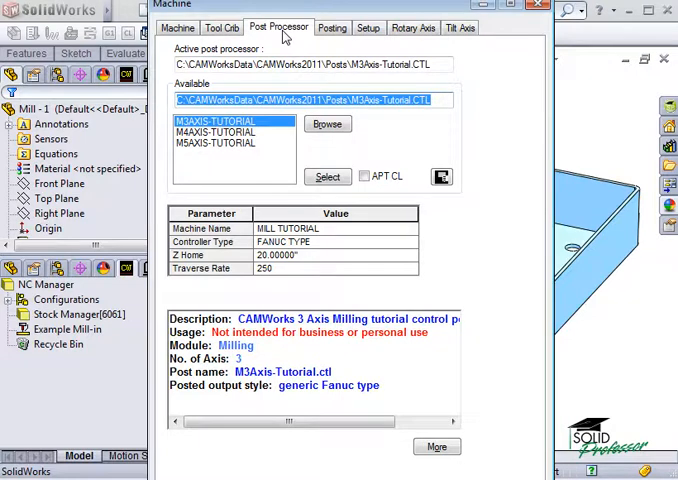
mouse_move(268, 52)
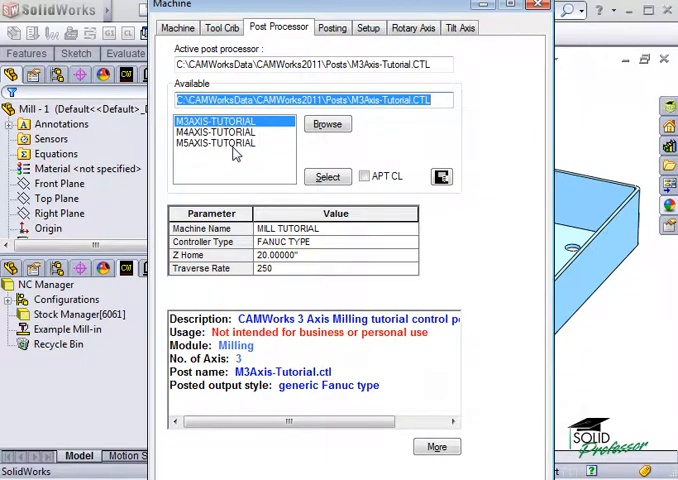
mouse_move(280, 136)
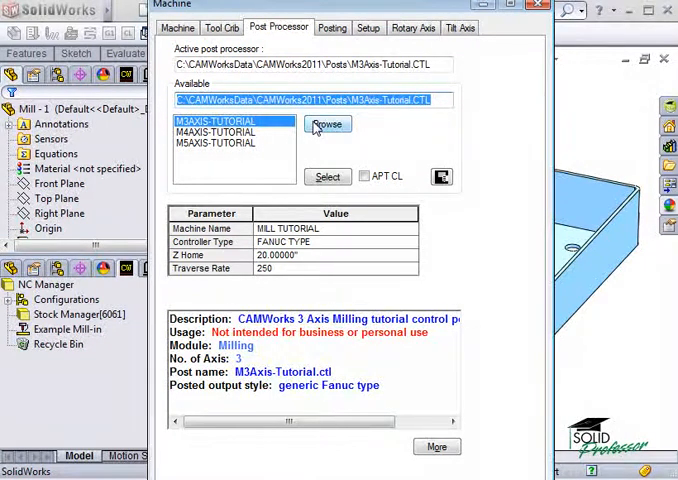
click(328, 124)
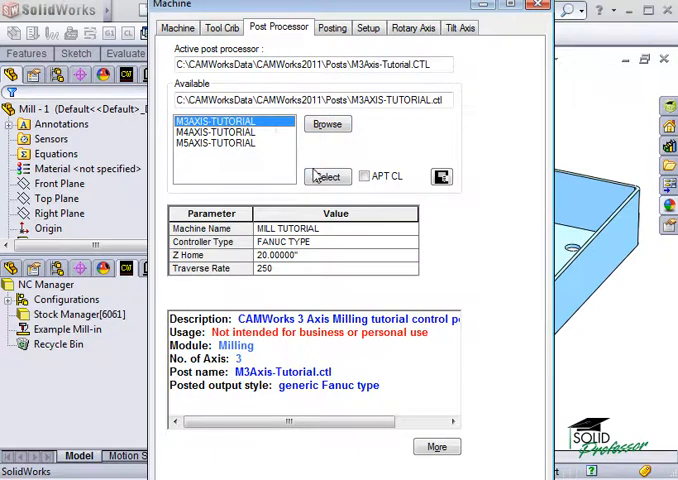
click(328, 176)
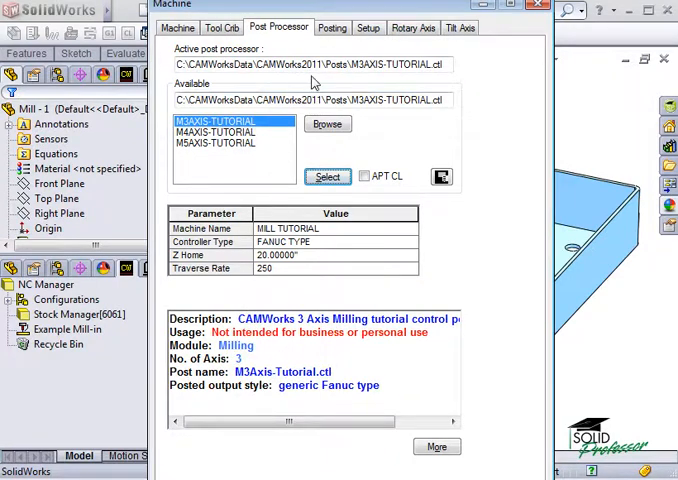
- Show the posting settings with coolant and tool offsets from the post processor
click(332, 28)
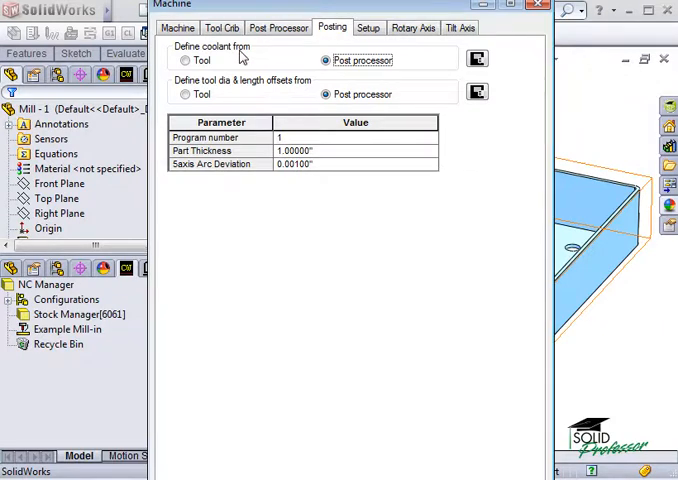
mouse_move(232, 78)
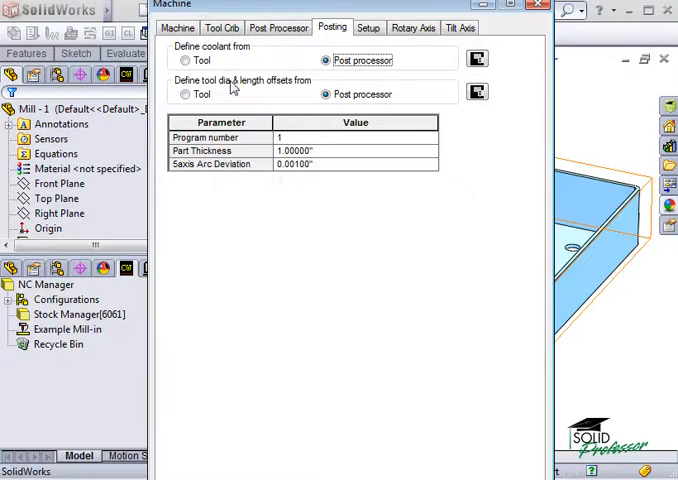